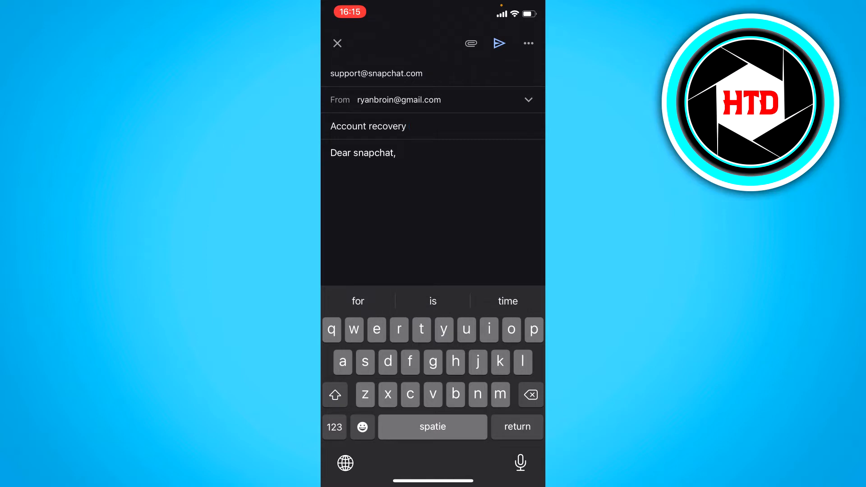
type("recovery")
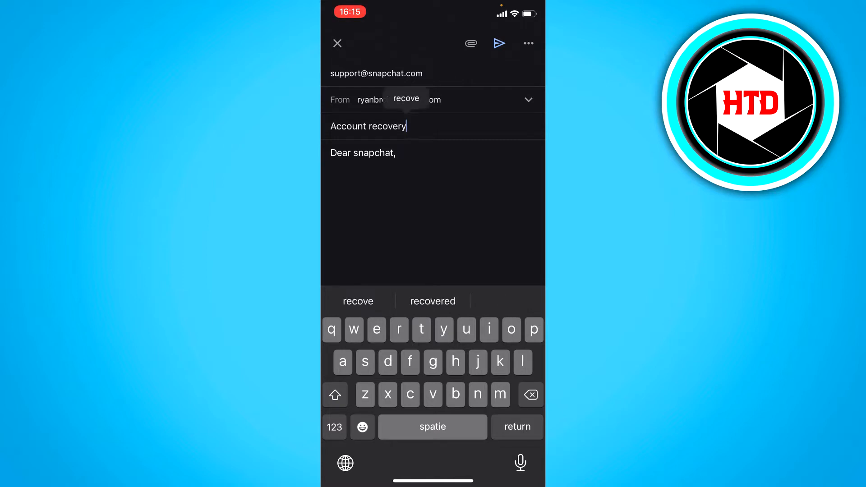